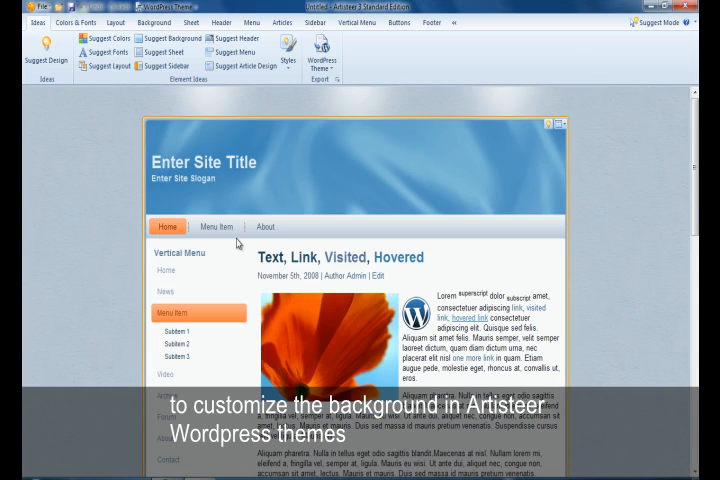
# Apply a couple of suggested page backgrounds, then bring up the Image or Texture library.
pyautogui.click(152, 32)
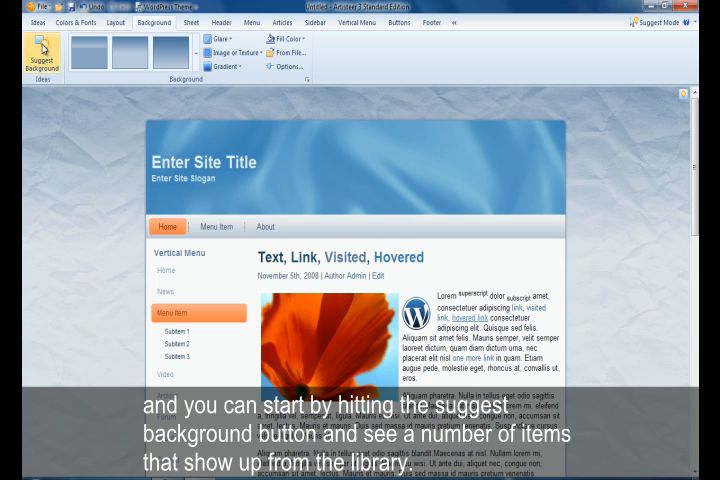
pyautogui.click(36, 52)
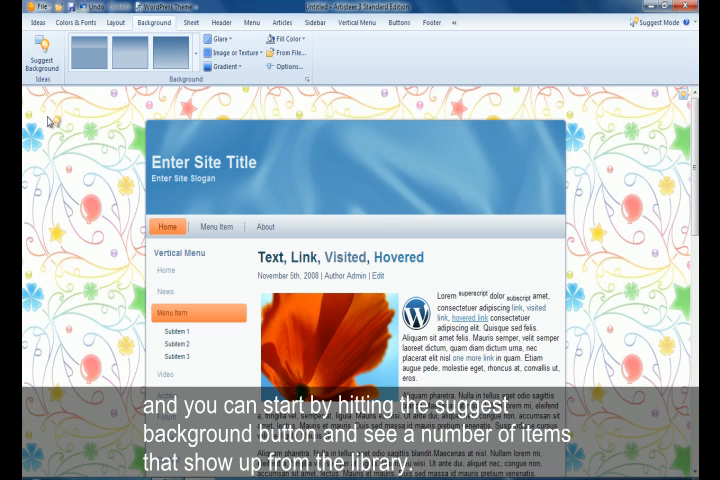
pyautogui.click(38, 52)
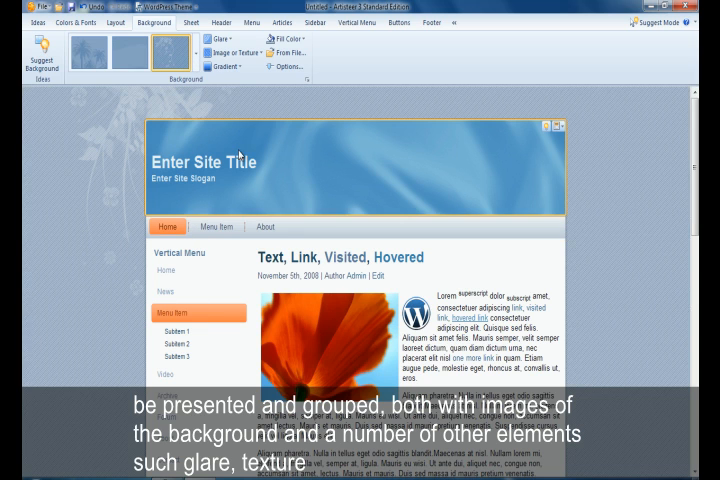
pyautogui.click(206, 38)
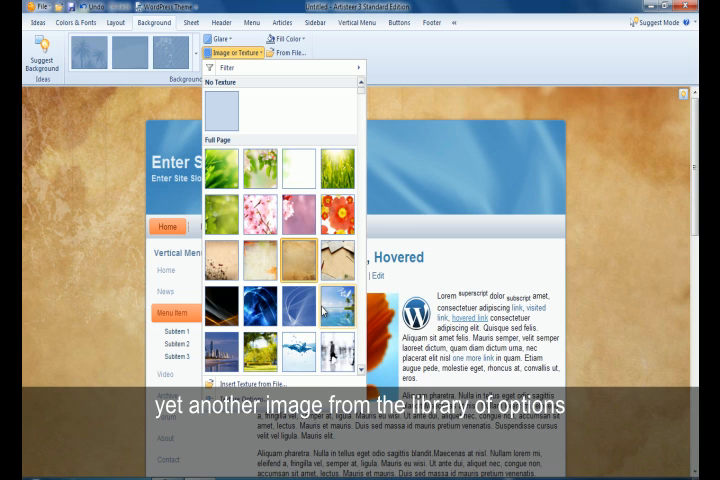
# Apply a library photo as the backdrop and scroll to the sunset-sky picture.
pyautogui.click(336, 312)
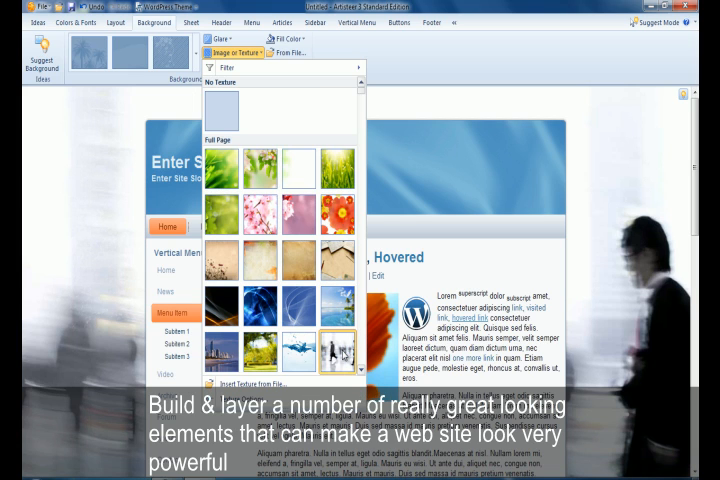
pyautogui.scroll(-3)
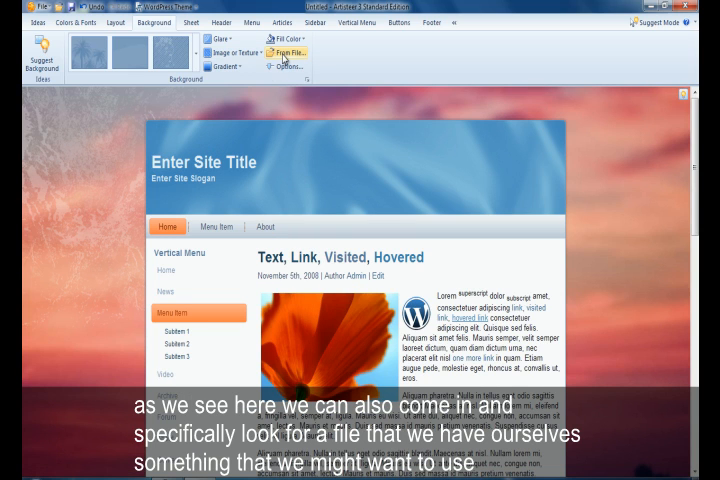
# Load the Autumn Leaves photo from the Sample Pictures folder as the background image.
pyautogui.click(290, 48)
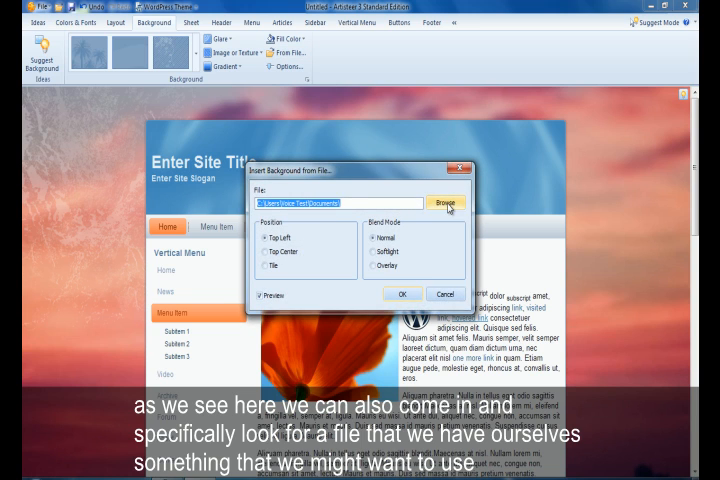
pyautogui.click(444, 202)
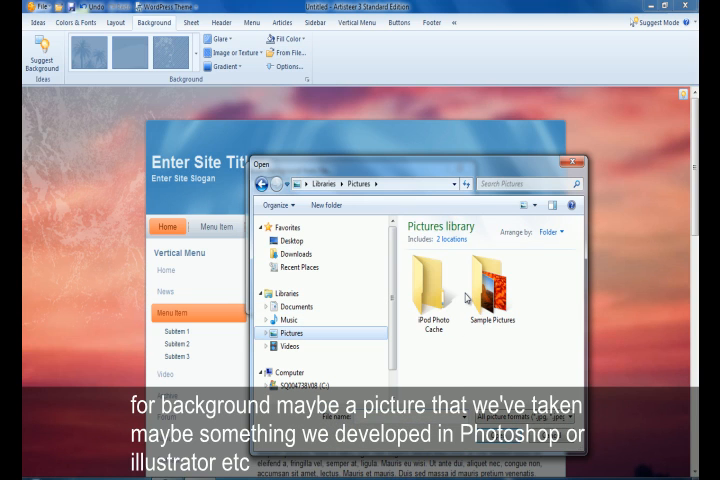
pyautogui.doubleClick(492, 290)
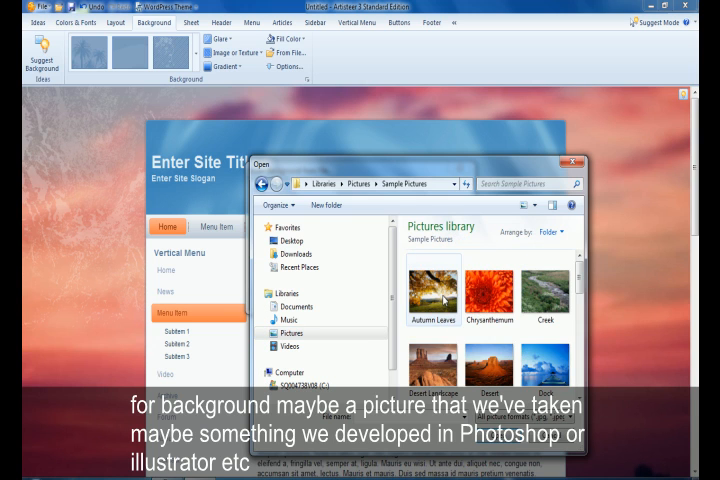
pyautogui.doubleClick(432, 288)
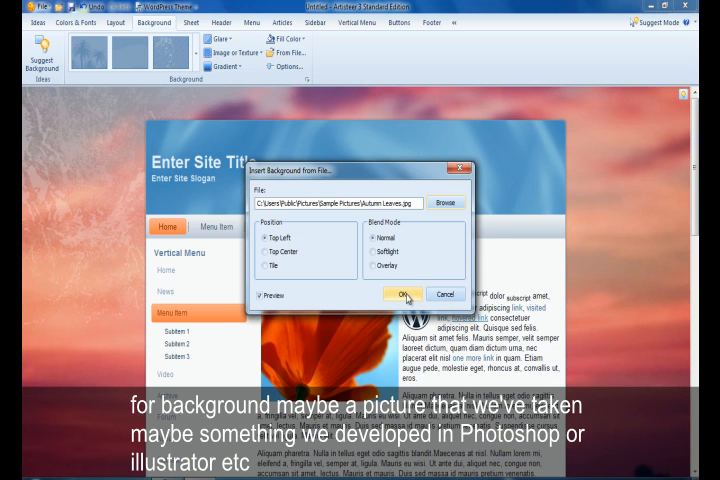
# Try soft and overlay blending, settle on Normal blending with the image tiled, and confirm.
pyautogui.click(374, 252)
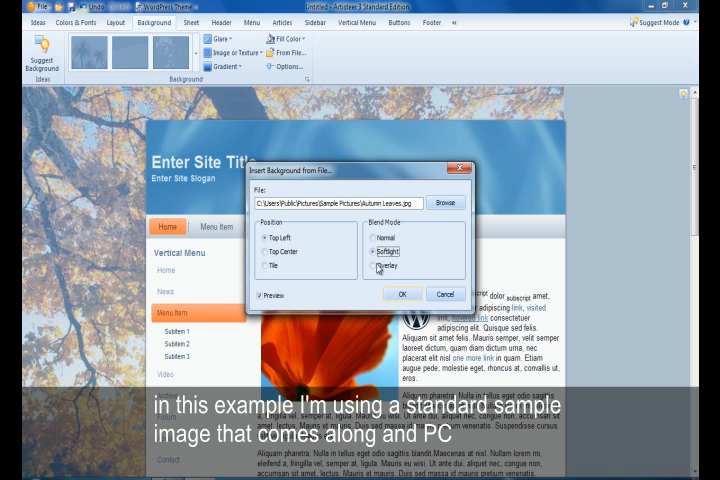
pyautogui.click(376, 268)
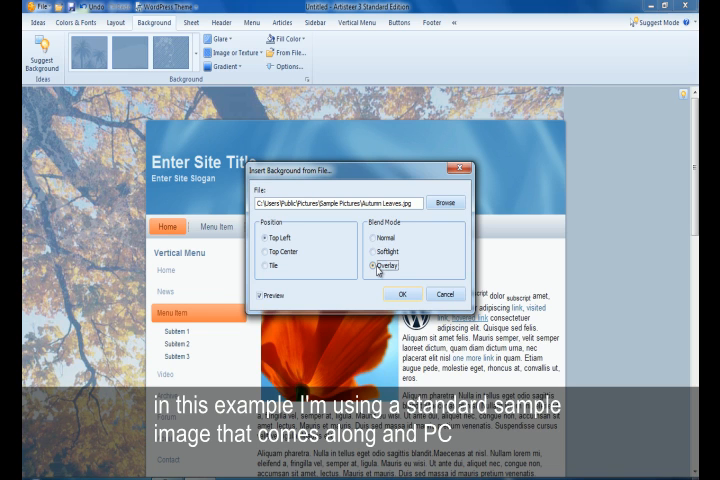
pyautogui.click(376, 236)
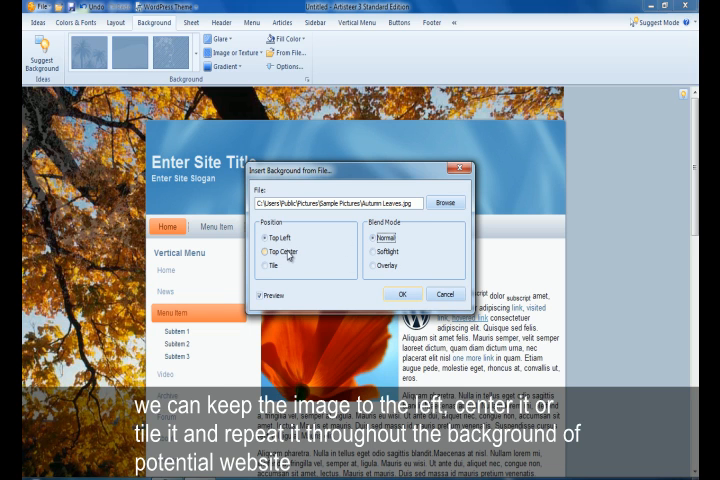
pyautogui.click(264, 250)
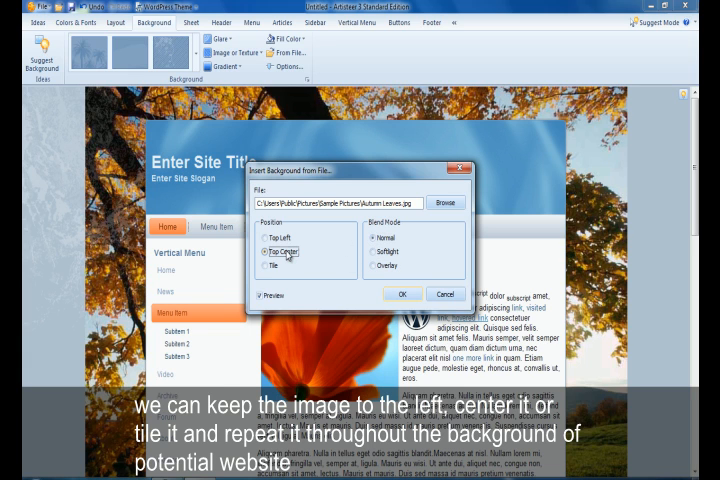
pyautogui.click(268, 268)
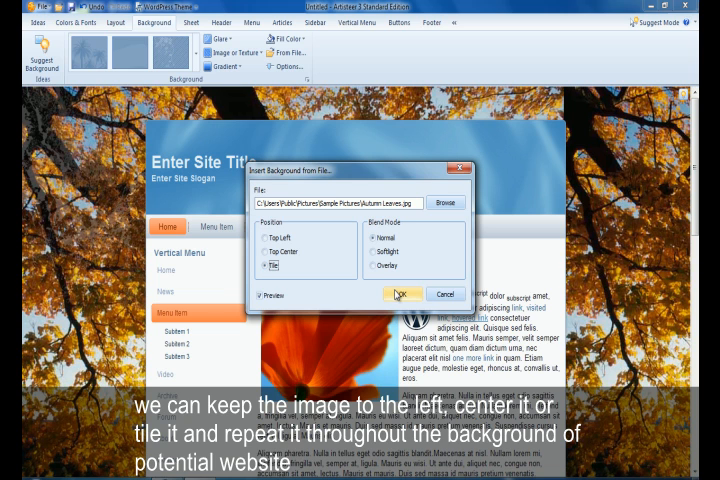
pyautogui.click(402, 294)
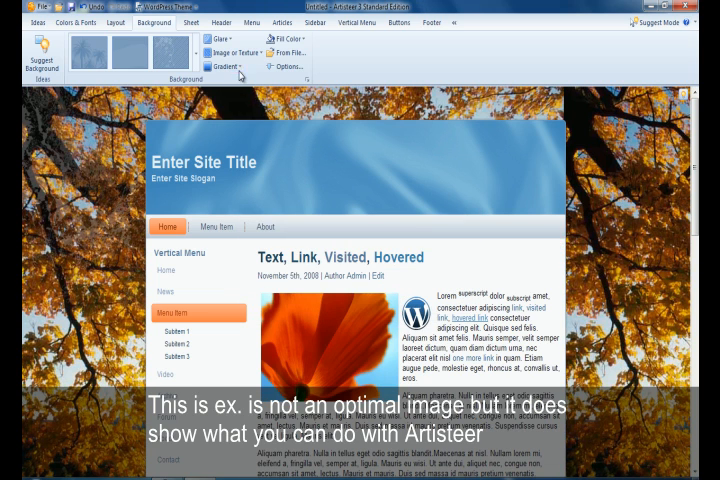
# Apply a blue gradient from the Gradient gallery as the page background.
pyautogui.click(228, 66)
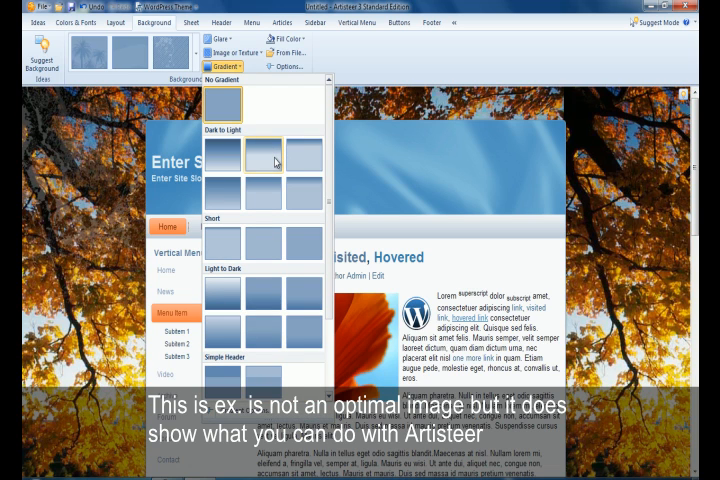
pyautogui.click(264, 160)
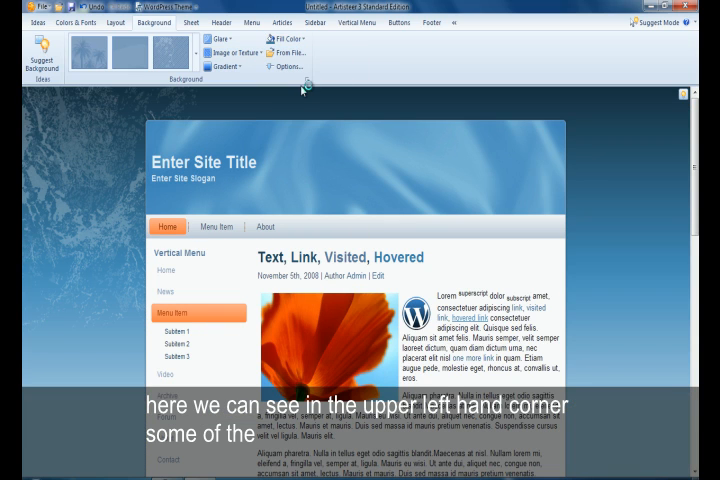
# Change the base colour, check the Scrolling setting under General and the texture options, then move to Glare.
pyautogui.click(290, 36)
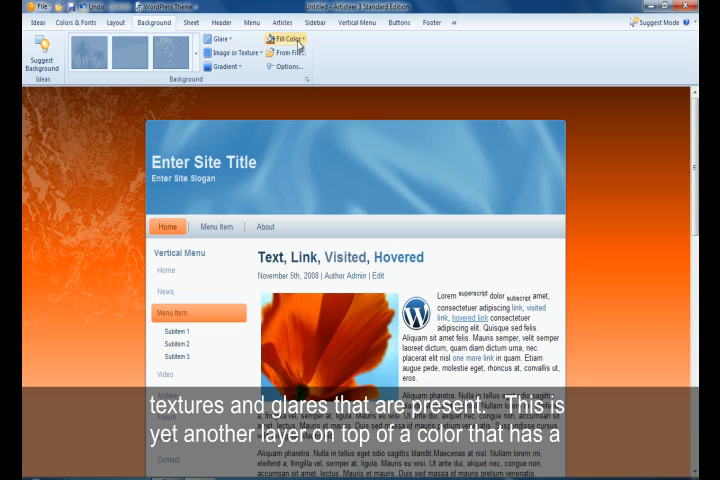
pyautogui.click(284, 66)
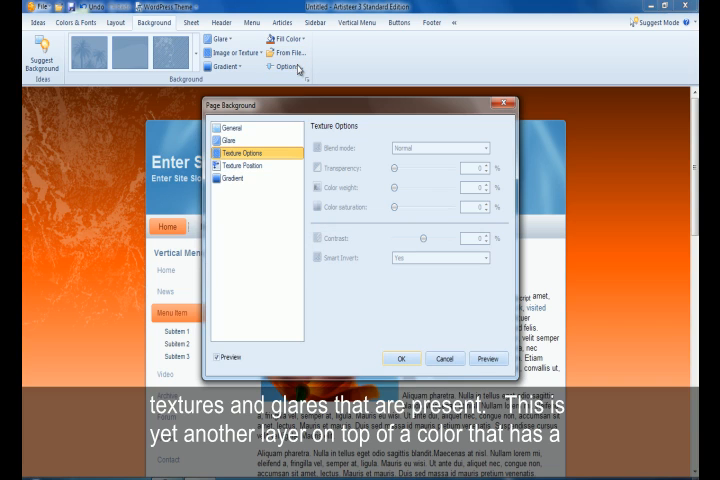
pyautogui.click(242, 128)
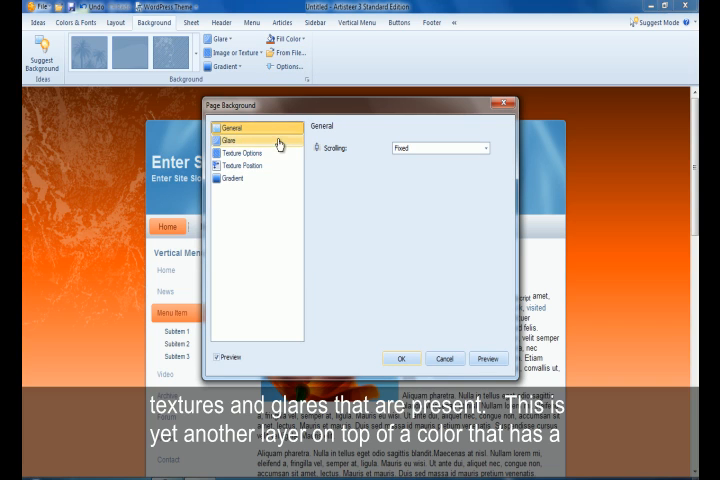
pyautogui.click(232, 140)
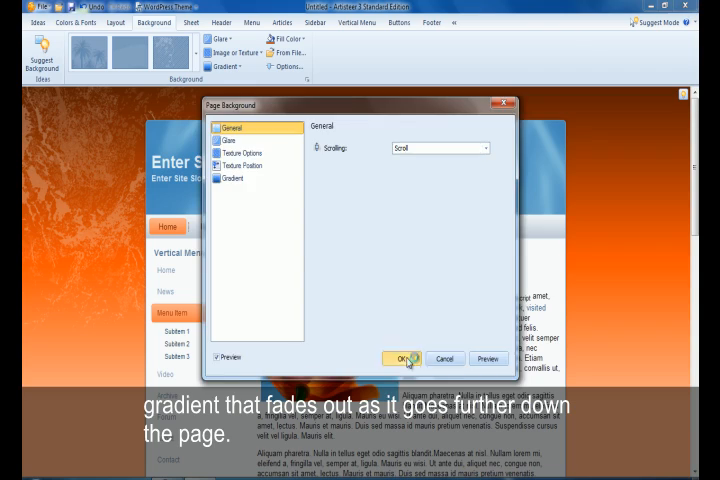
pyautogui.click(398, 358)
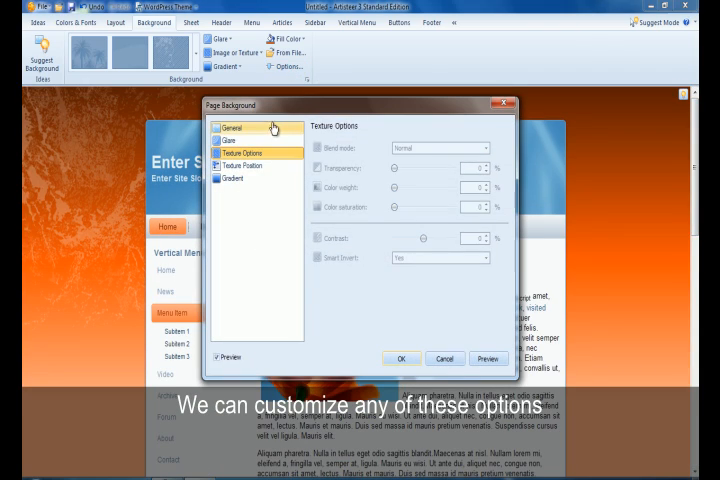
pyautogui.click(232, 132)
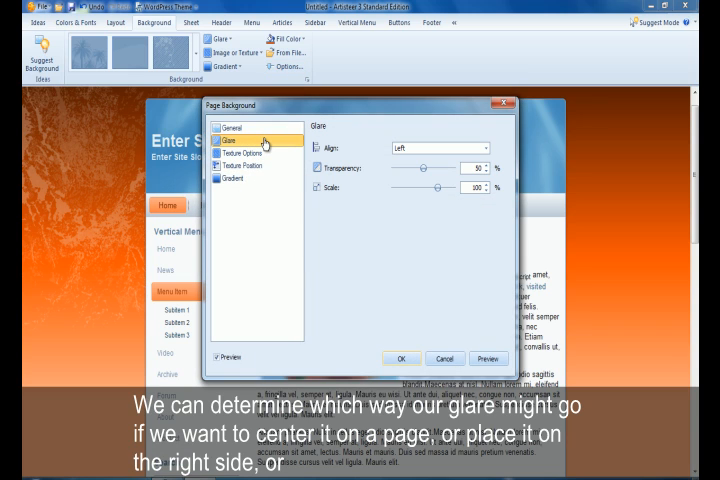
# Align the glare to the right and nudge its transparency and scale sliders.
pyautogui.click(248, 152)
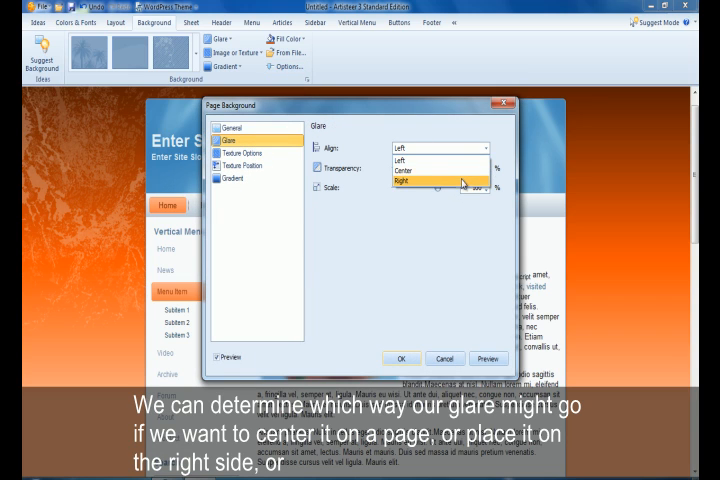
pyautogui.click(404, 182)
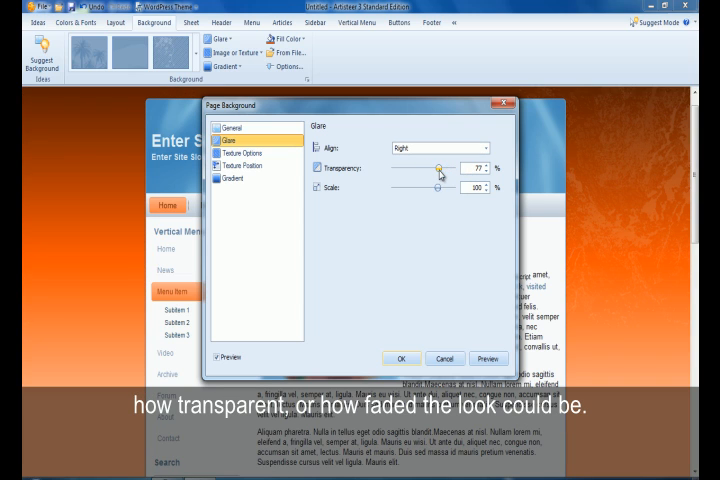
pyautogui.moveTo(430, 188); pyautogui.dragTo(448, 188)
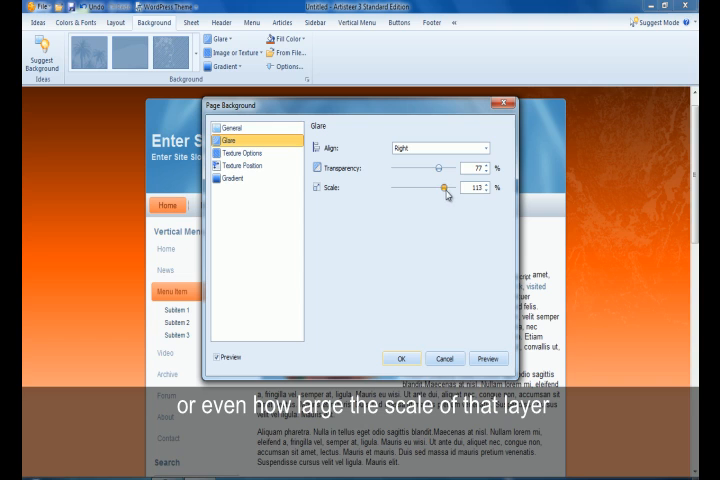
pyautogui.moveTo(444, 188); pyautogui.dragTo(450, 188)
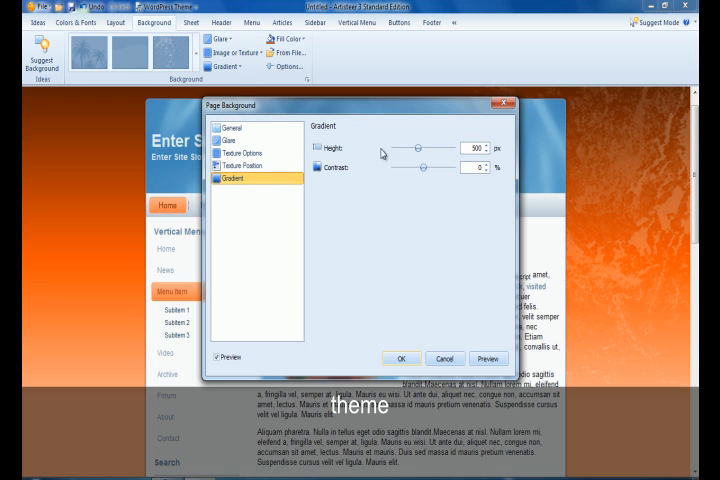
# Drag the gradient Height and Contrast sliders to new values.
pyautogui.moveTo(420, 168); pyautogui.dragTo(412, 168)
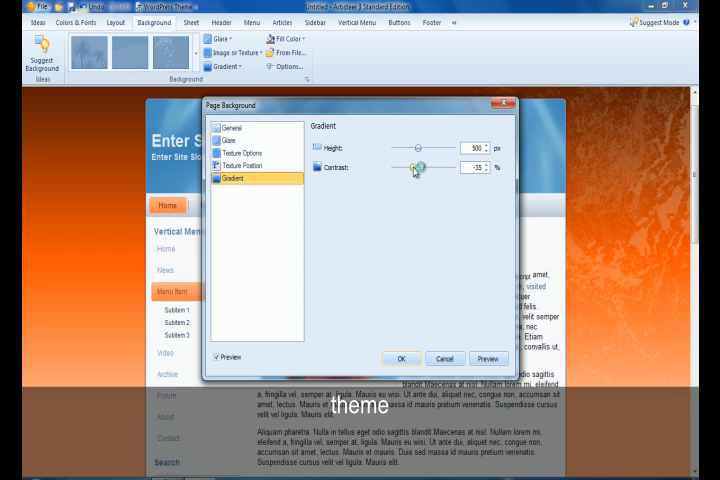
pyautogui.moveTo(412, 168); pyautogui.dragTo(436, 168)
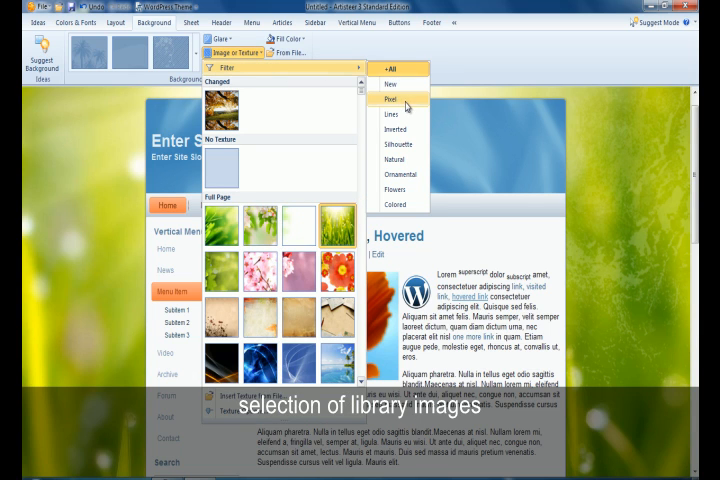
# Filter the texture library to Inverted, then Ornamental, then show the Flowers category.
pyautogui.click(398, 128)
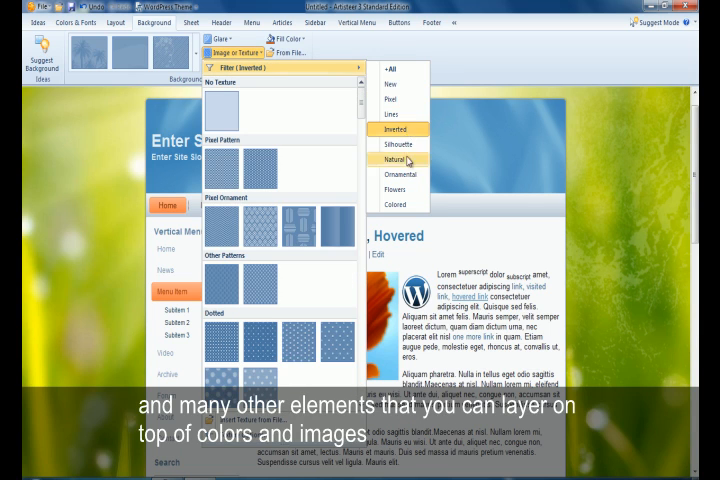
pyautogui.click(396, 160)
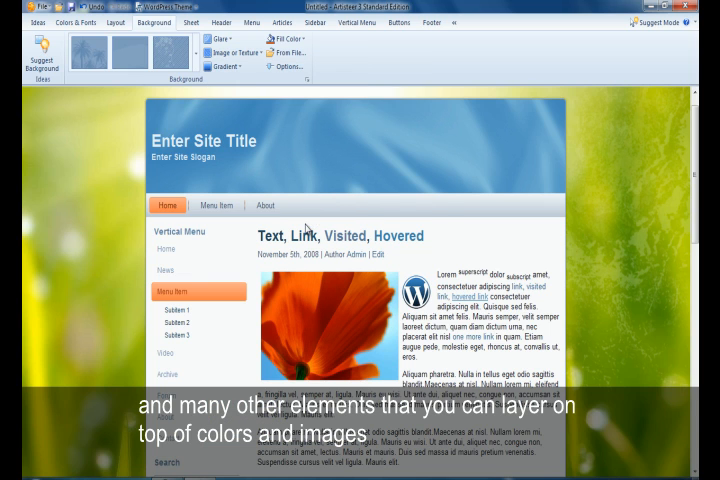
pyautogui.click(230, 50)
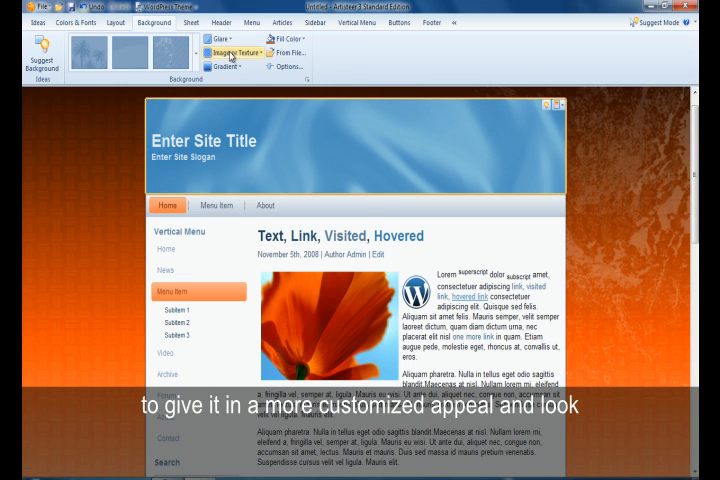
pyautogui.click(232, 52)
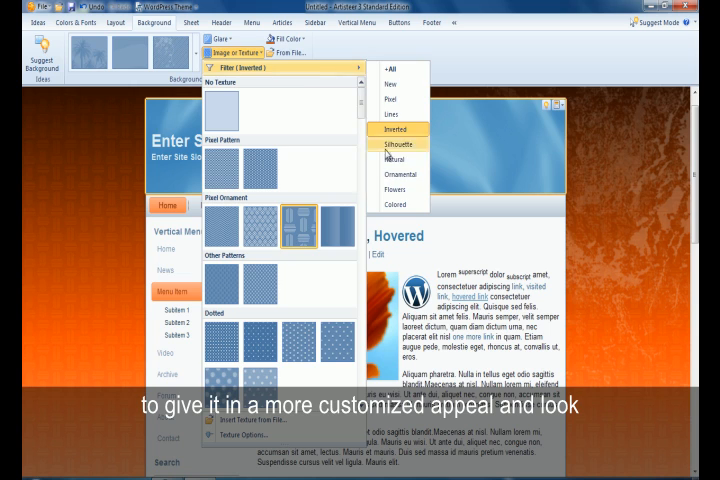
pyautogui.click(400, 174)
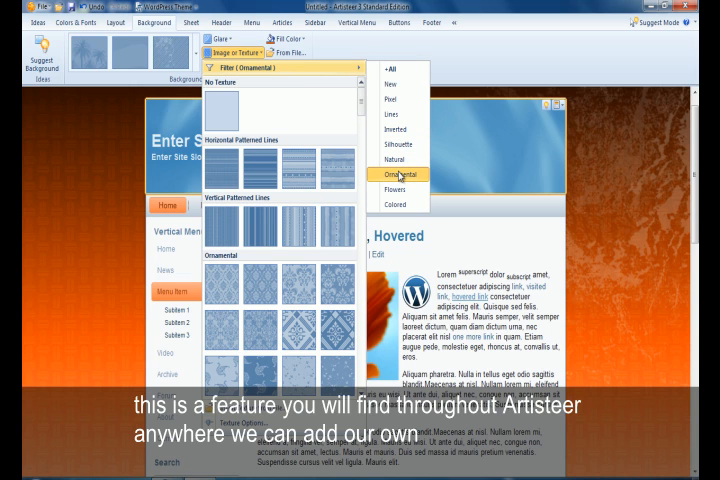
pyautogui.click(396, 190)
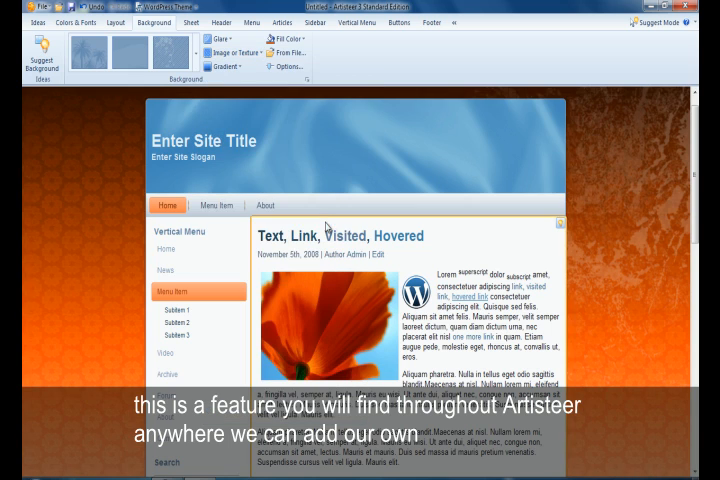
pyautogui.click(232, 52)
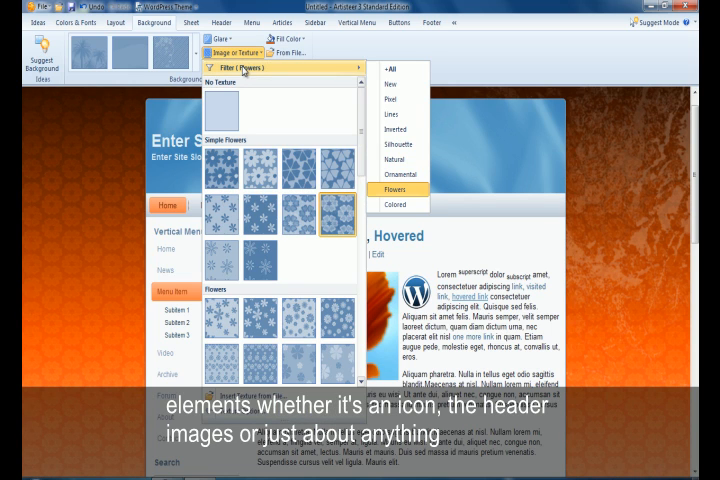
pyautogui.moveTo(396, 84)
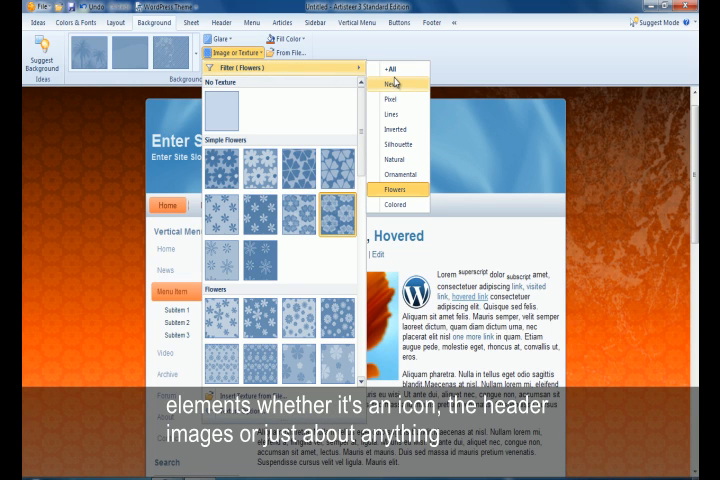